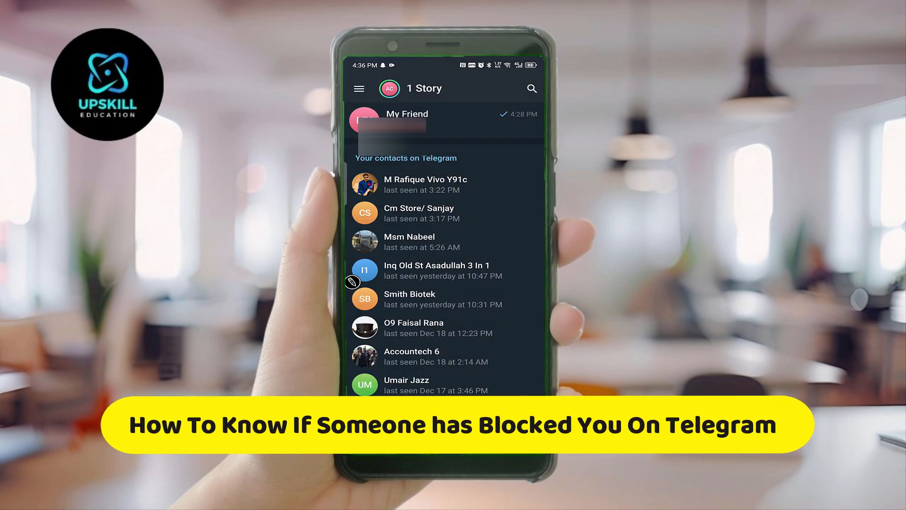
# From the main menu, reach your own profile settings and choose Set Profile Photo.
pyautogui.click(359, 89)
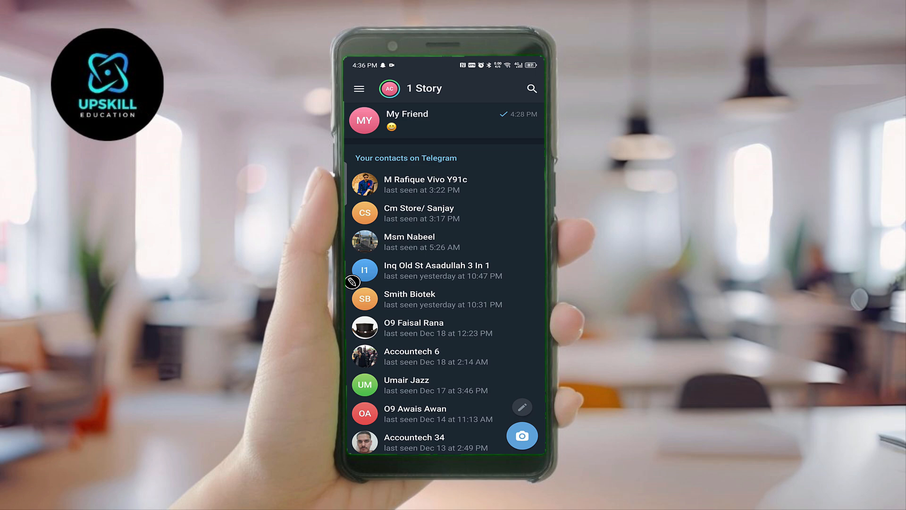
pyautogui.click(532, 88)
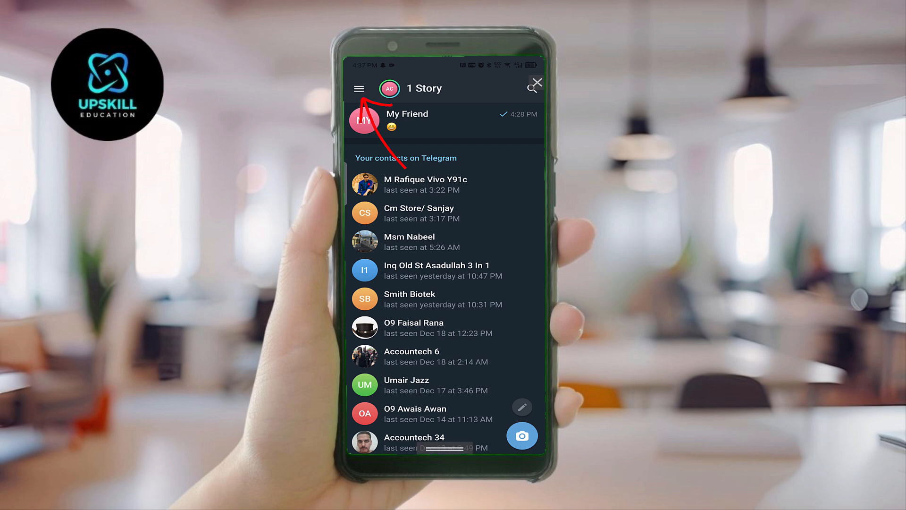
pyautogui.click(359, 87)
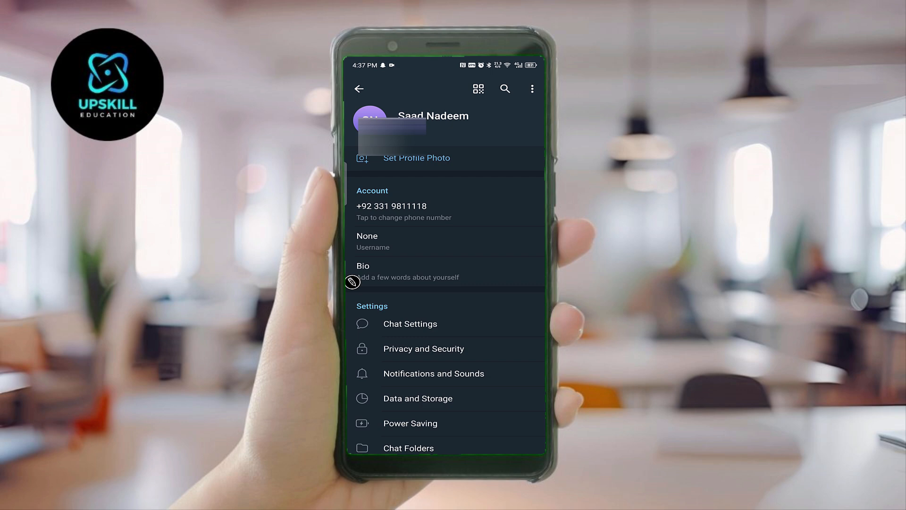
pyautogui.click(415, 158)
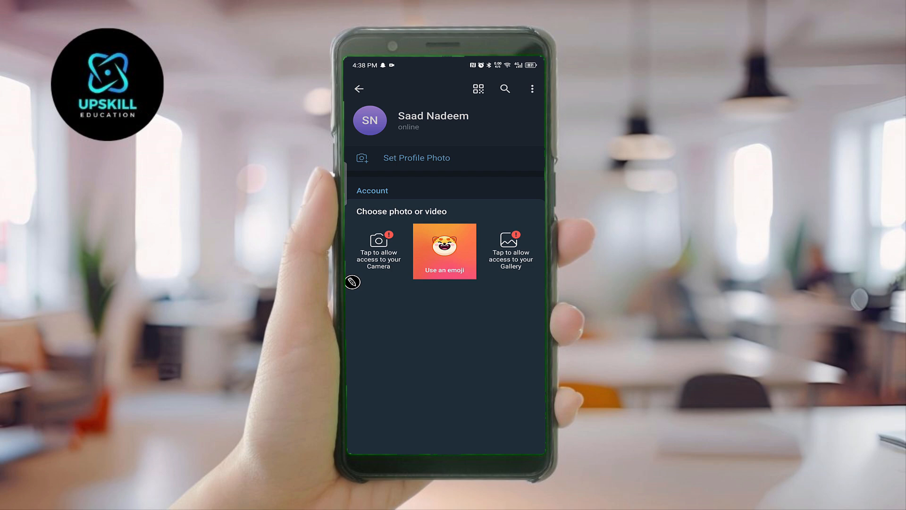
# Grant Telegram access to the camera and to the phone's photos and videos.
pyautogui.click(379, 250)
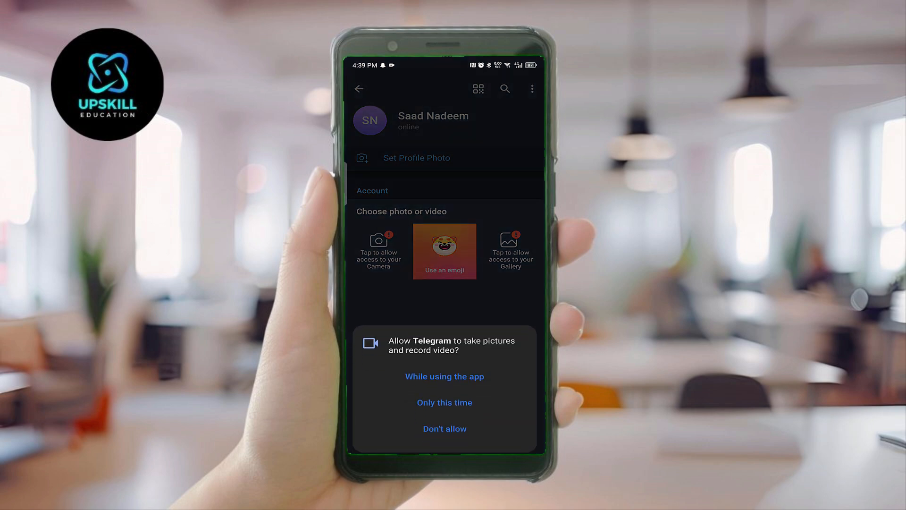
pyautogui.click(444, 377)
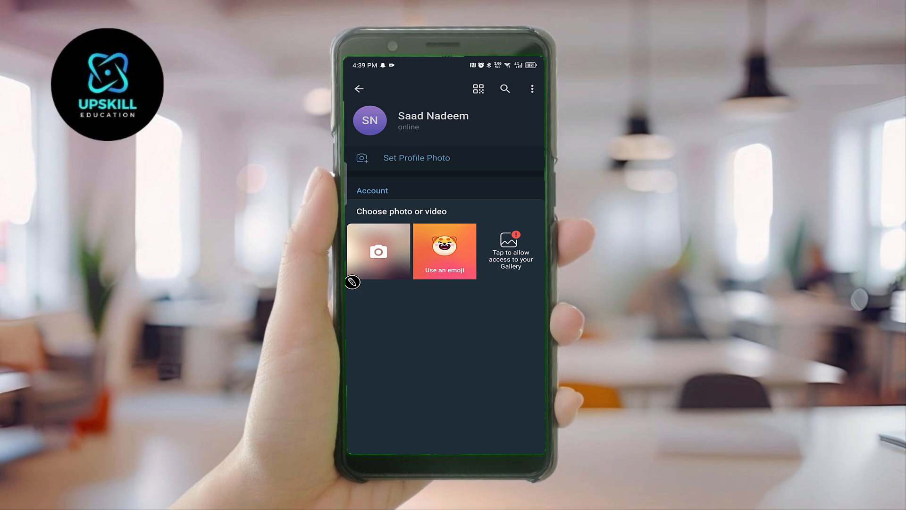
pyautogui.click(510, 248)
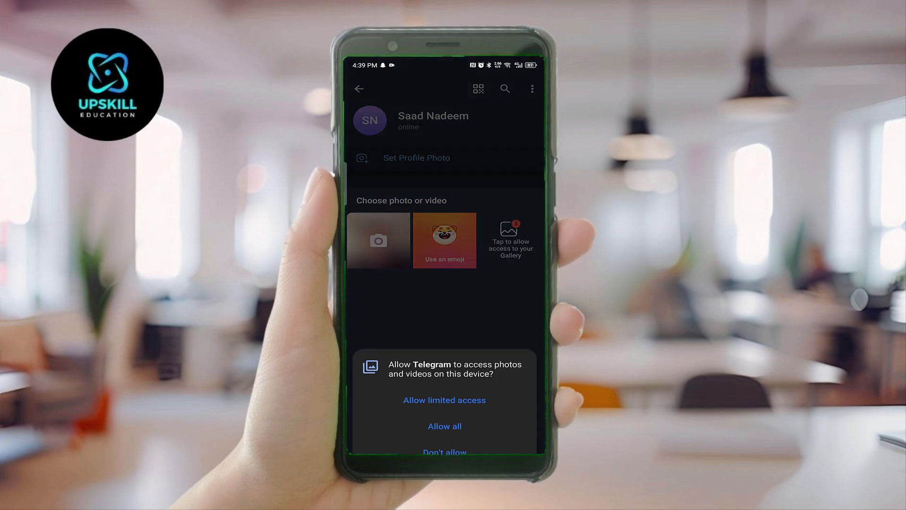
pyautogui.click(444, 400)
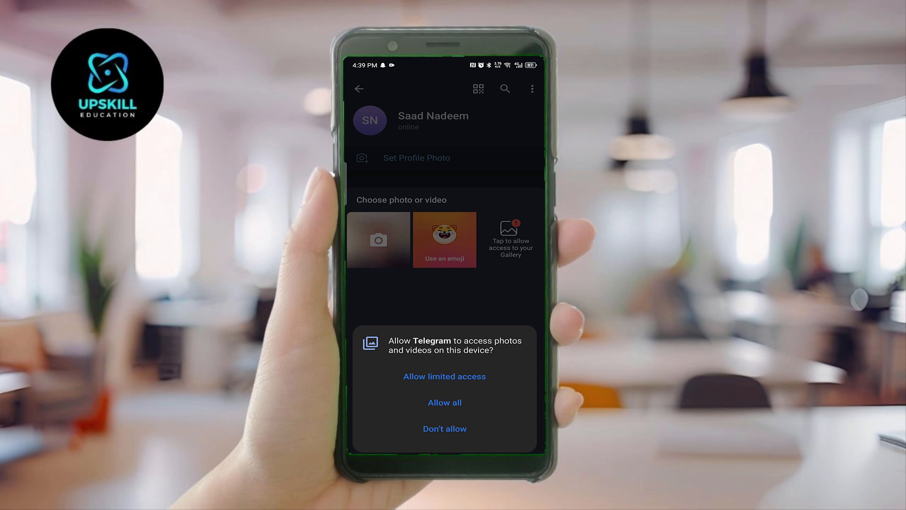
pyautogui.click(444, 402)
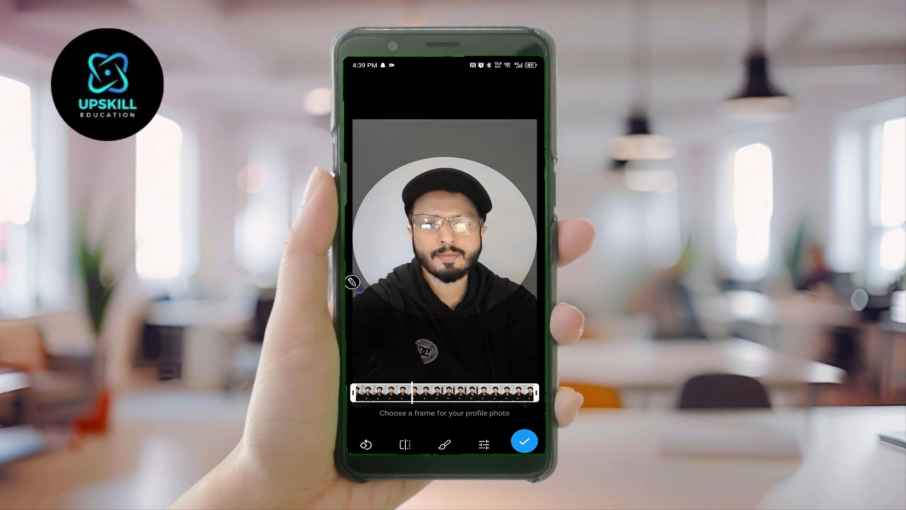
# Pick a later frame as the video's cover and enter the drawing editor.
pyautogui.moveTo(411, 394); pyautogui.dragTo(506, 394)
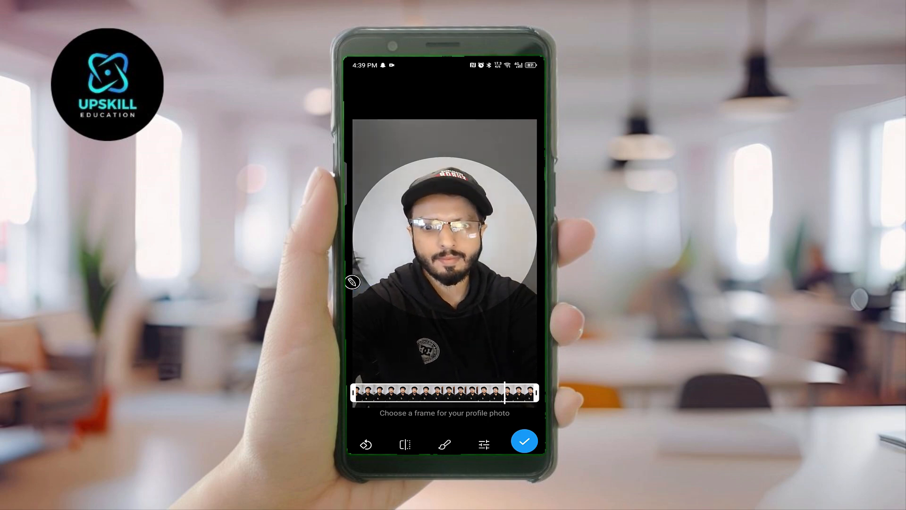
pyautogui.click(444, 445)
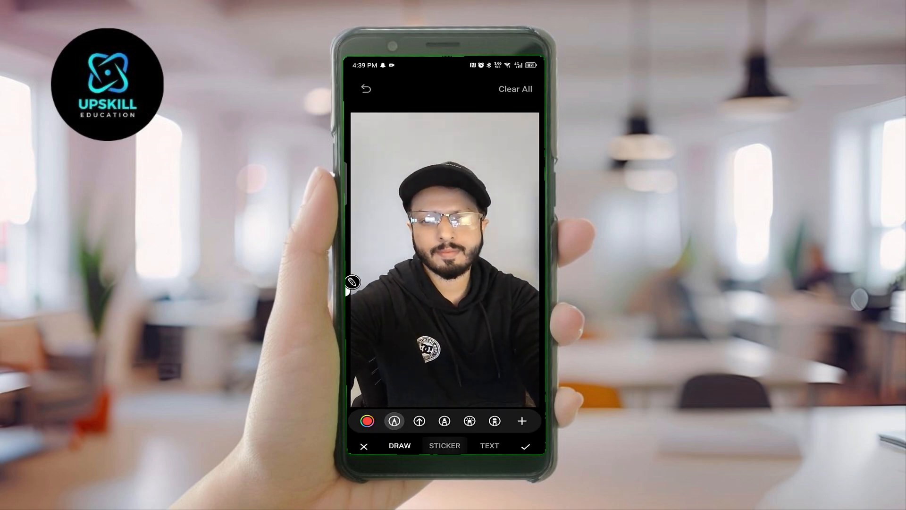
# Add a Santa emoji sticker to the video and confirm it as the profile video.
pyautogui.click(444, 445)
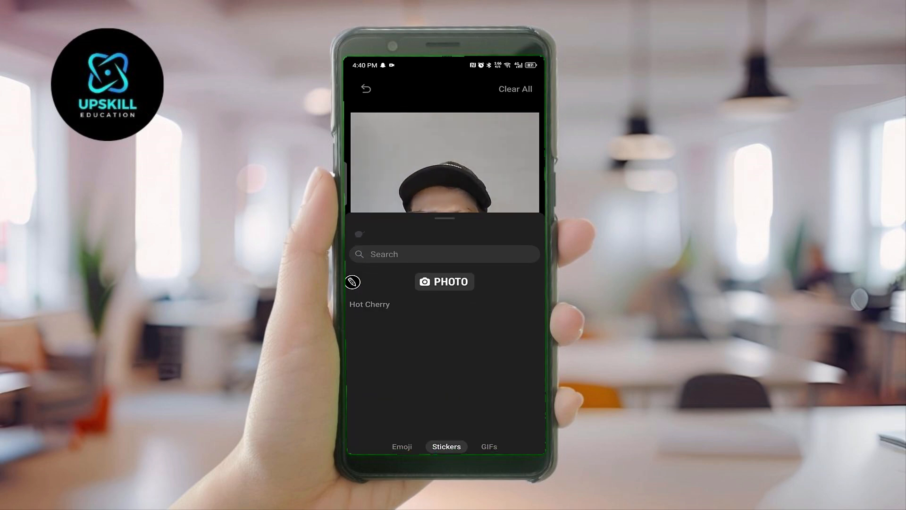
pyautogui.click(402, 445)
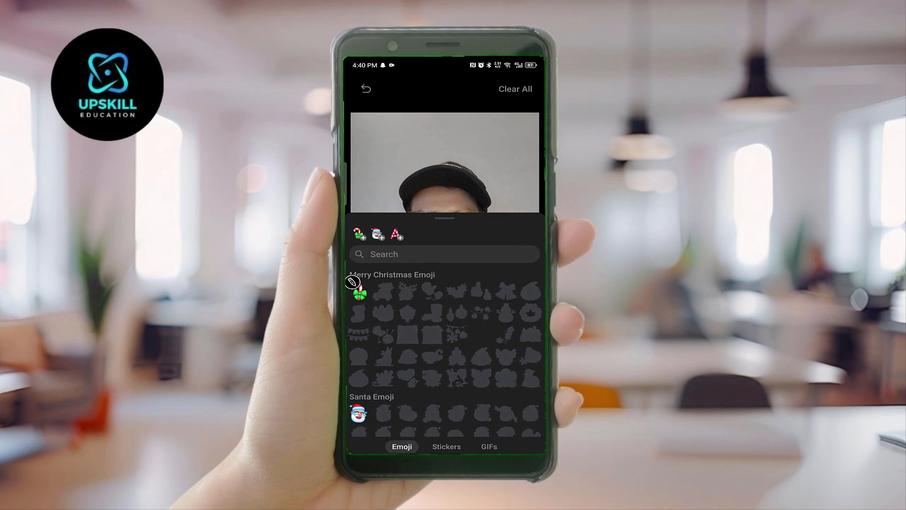
pyautogui.click(359, 416)
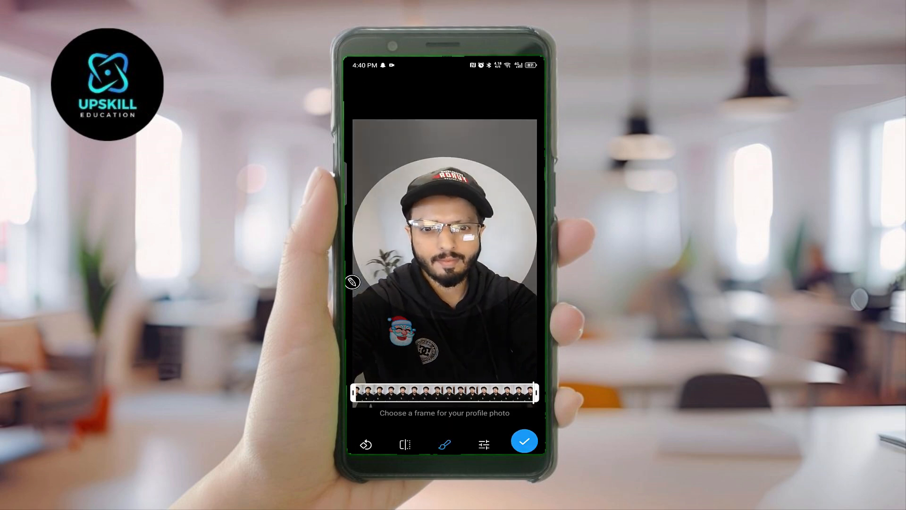
pyautogui.click(524, 441)
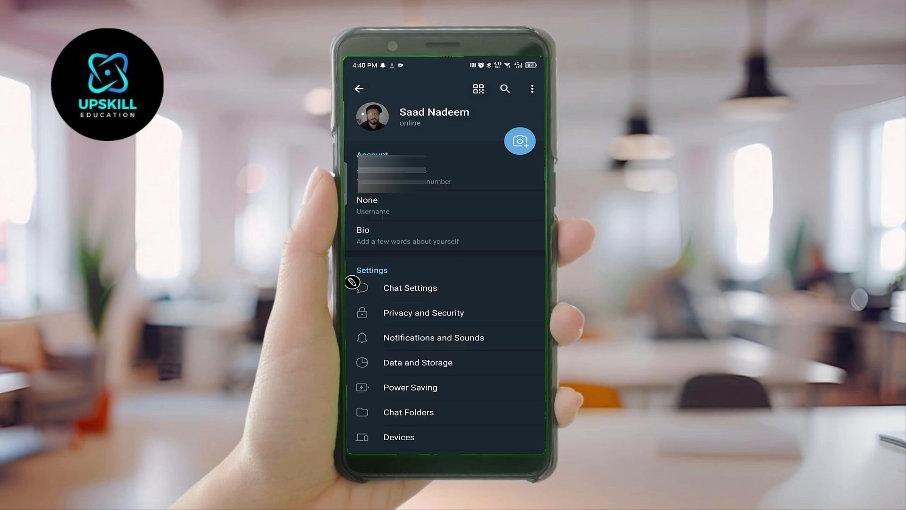